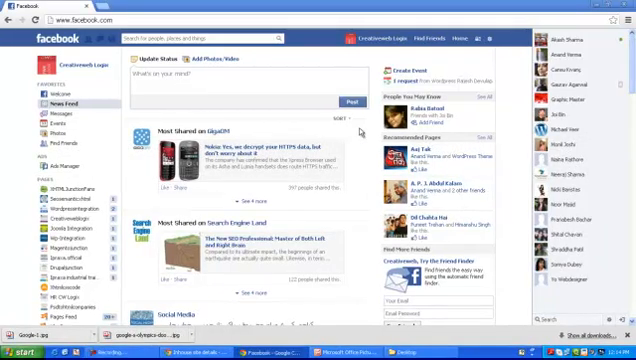
# - Scroll through the friend lists, including Access to my personal pictures and Restricted to Personal Pictures
pyautogui.scroll(-3)
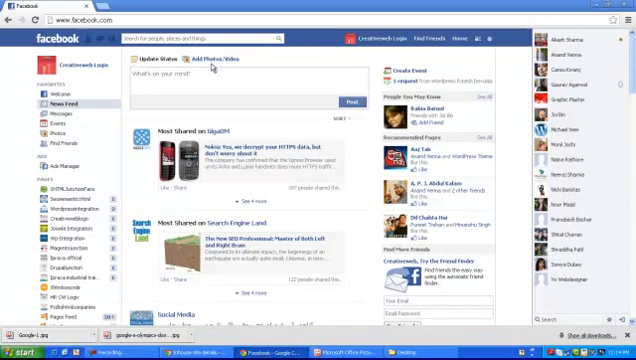
pyautogui.moveTo(208, 70)
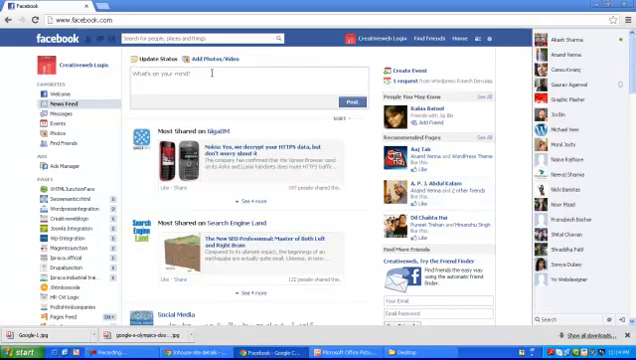
pyautogui.scroll(-3)
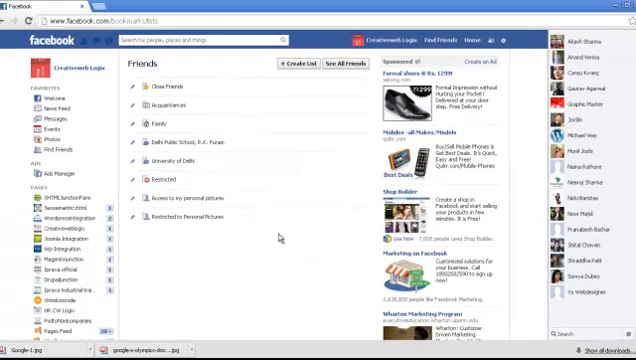
pyautogui.moveTo(195, 240)
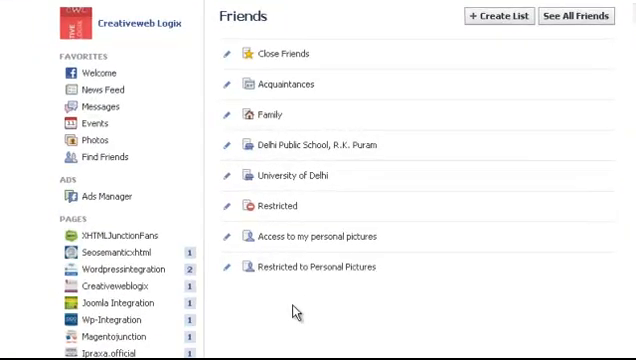
pyautogui.moveTo(282, 237)
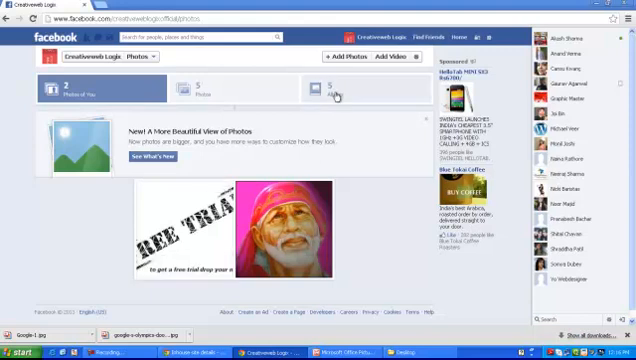
# - Show the Page's Albums tab and scroll down to the This is demo album
pyautogui.click(333, 89)
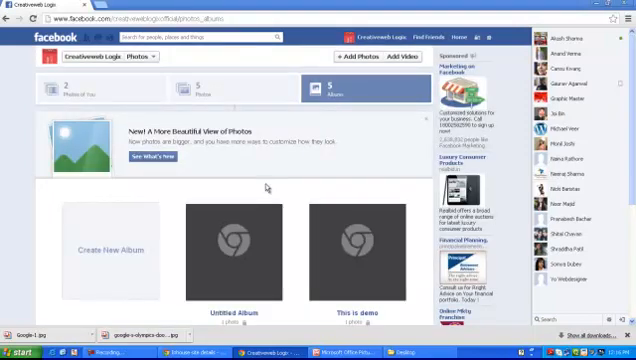
pyautogui.scroll(-3)
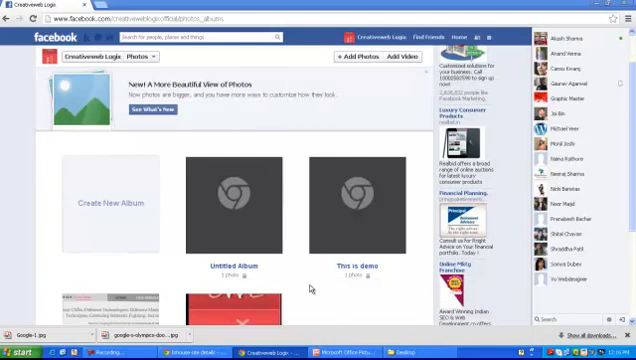
pyautogui.scroll(-3)
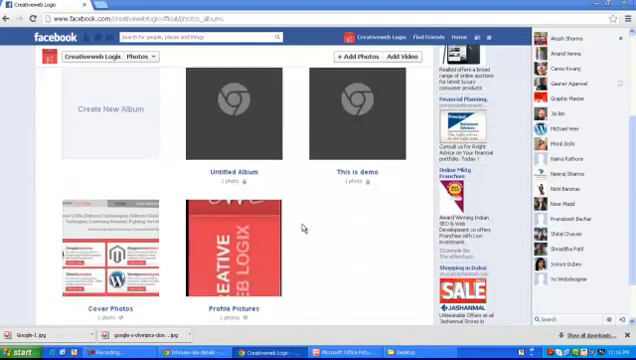
pyautogui.scroll(-3)
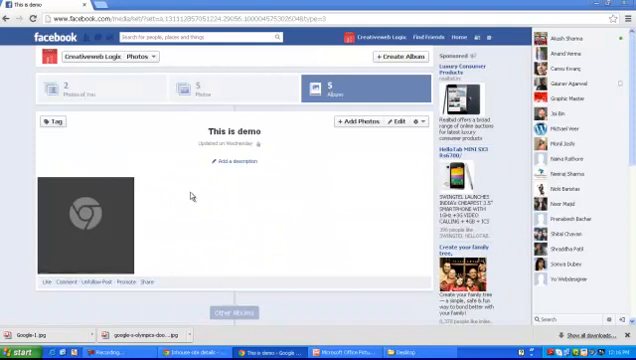
pyautogui.moveTo(405, 127)
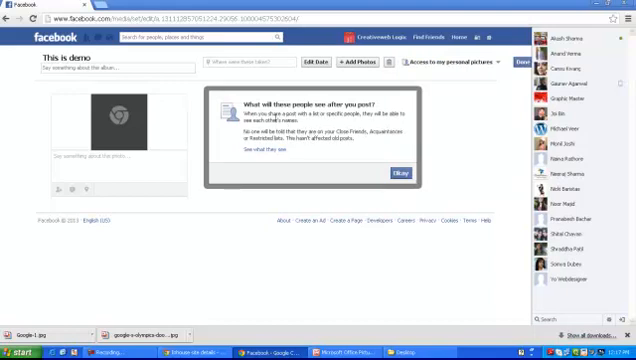
pyautogui.moveTo(326, 147)
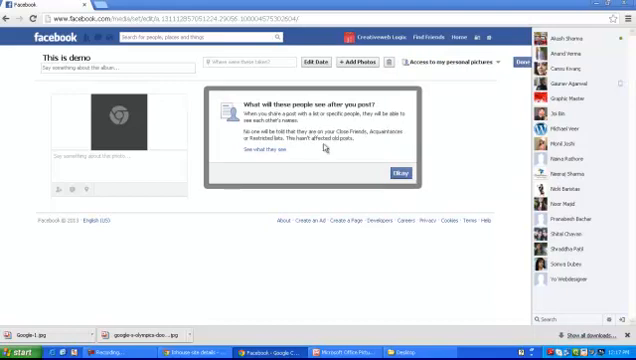
# - Acknowledge the custom audience notice after limiting This is demo to Access to my personal pictures
pyautogui.click(394, 172)
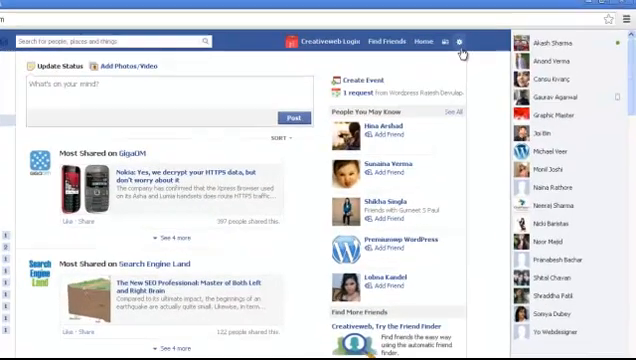
# - Switch to View As and scroll the Creativeweb Logix timeline as Public sees it
pyautogui.click(412, 40)
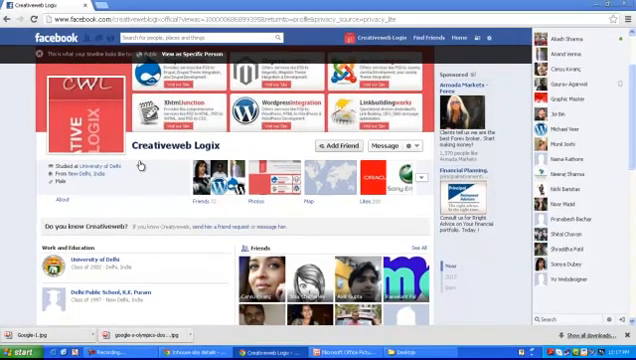
pyautogui.scroll(-3)
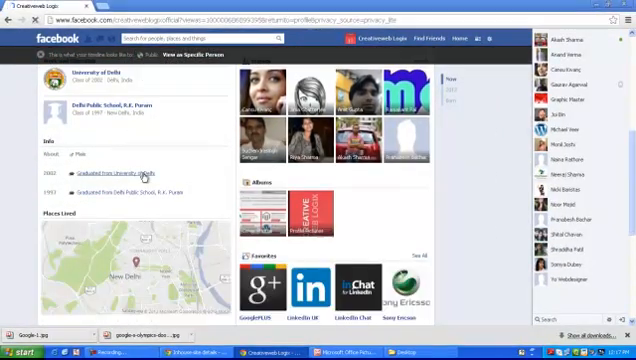
pyautogui.scroll(-3)
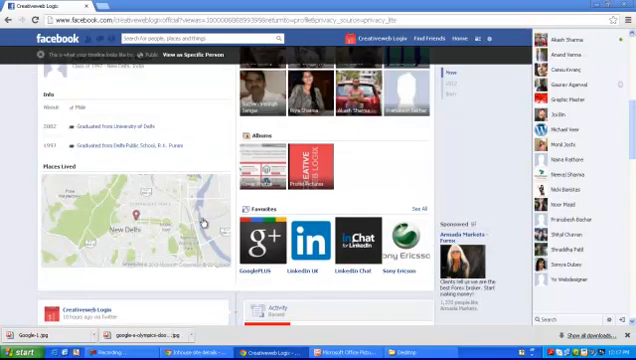
pyautogui.scroll(3)
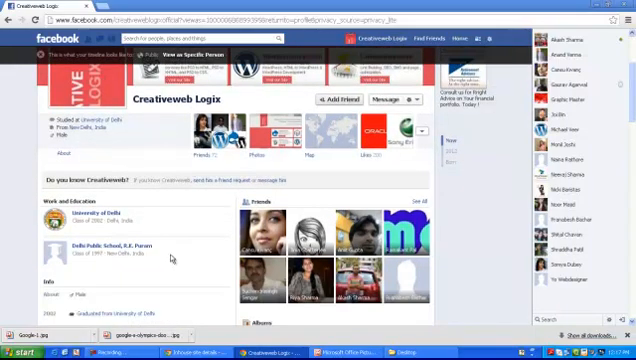
pyautogui.scroll(-3)
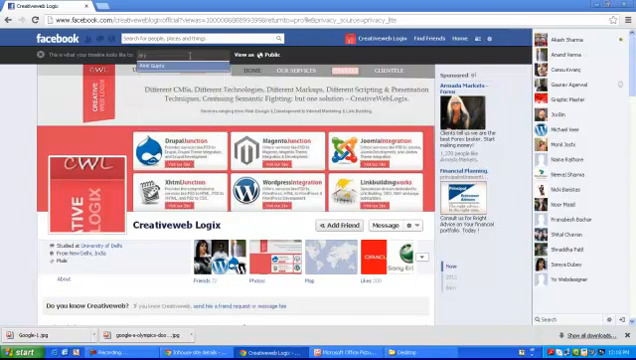
# - Scroll the timeline as a specific friend and bring up the albums they can see
pyautogui.scroll(-3)
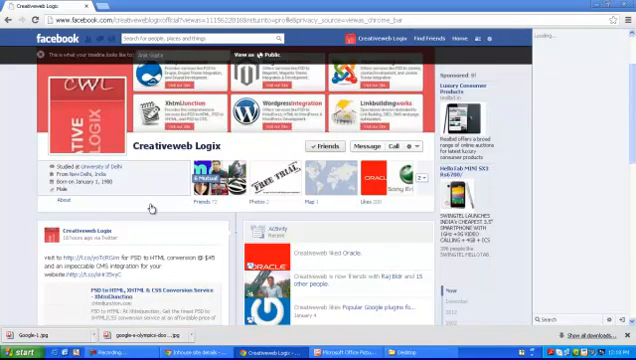
pyautogui.scroll(-3)
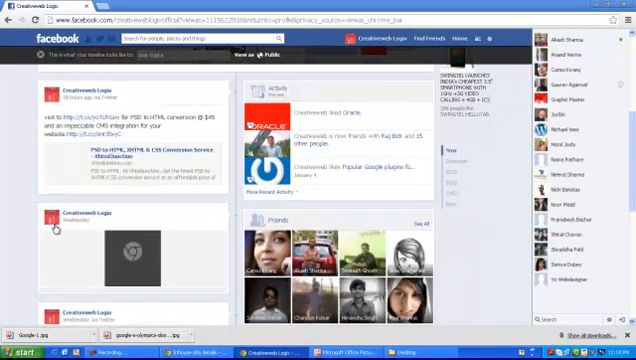
pyautogui.scroll(3)
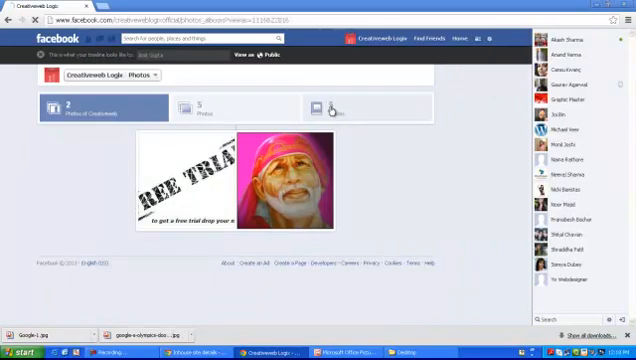
pyautogui.click(330, 108)
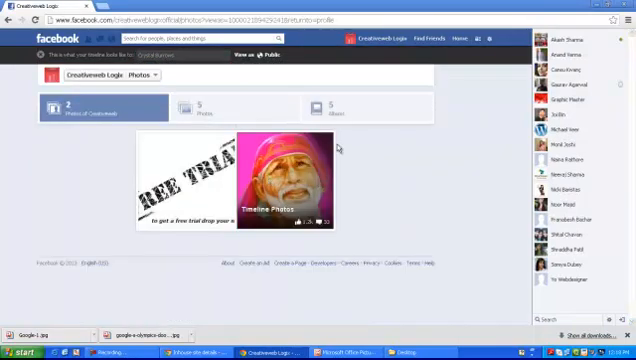
# - As another friend, show the Albums tab listing only Cover Photos and Profile Pictures
pyautogui.click(330, 107)
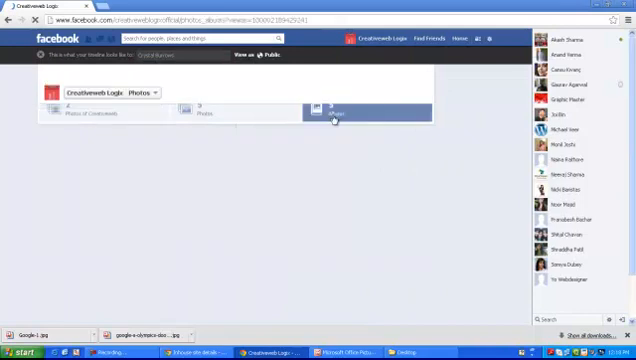
pyautogui.click(333, 110)
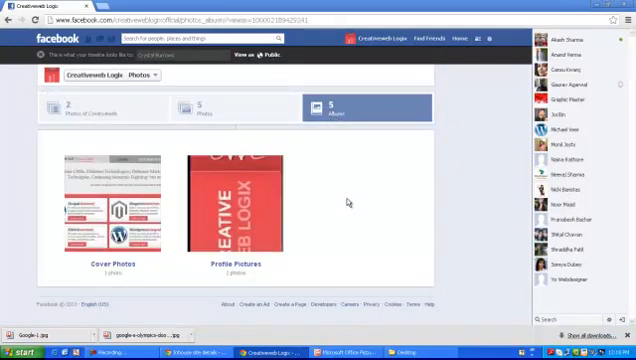
pyautogui.moveTo(380, 208)
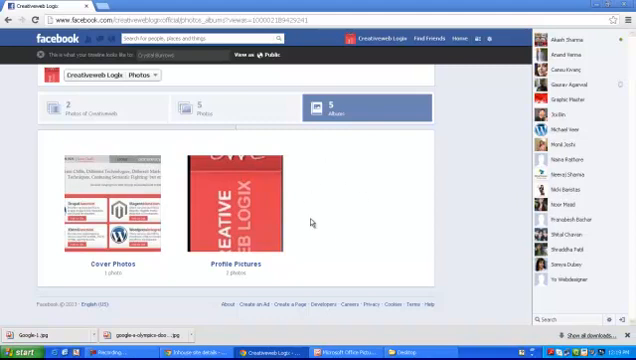
pyautogui.moveTo(339, 180)
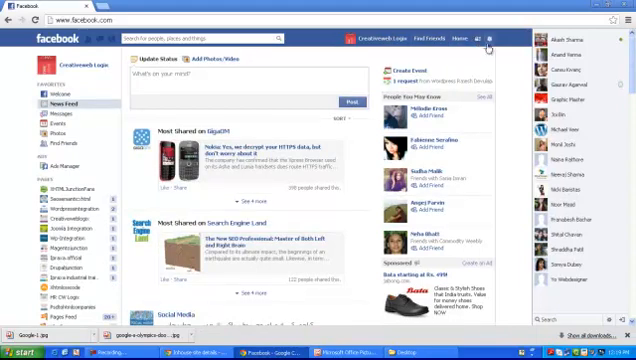
# - Go from Privacy Shortcuts to the full Privacy Settings and Tools page
pyautogui.click(489, 39)
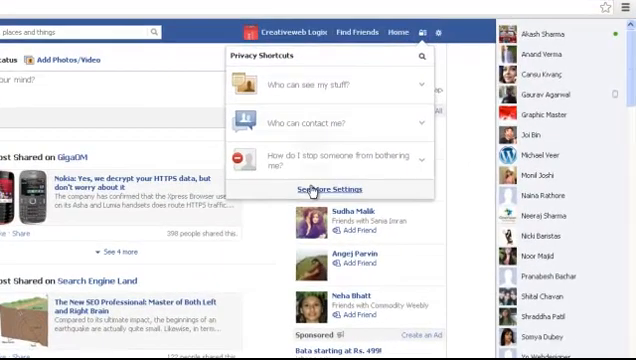
pyautogui.click(329, 188)
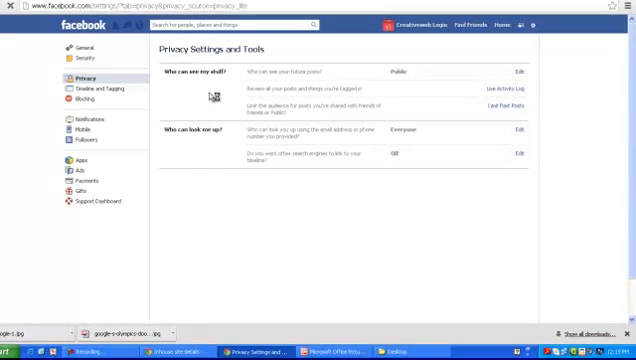